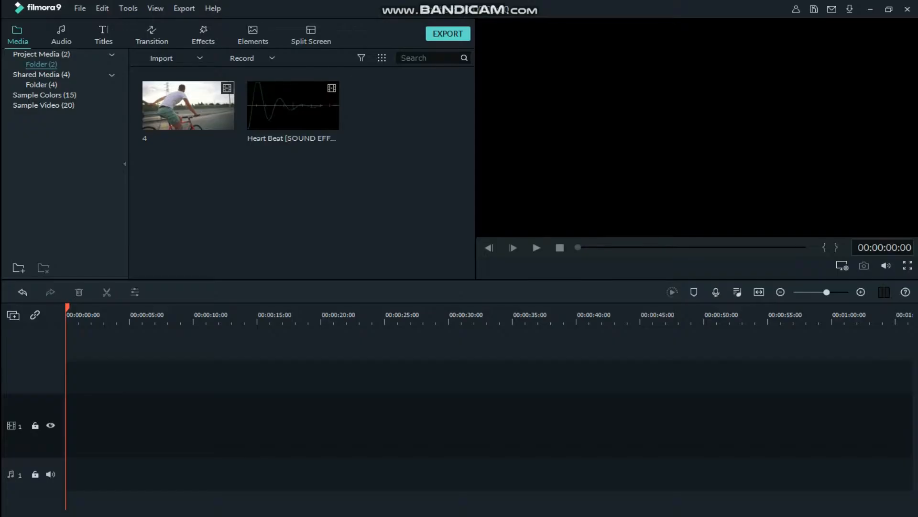
- Place the cycling clip on the video track above the heartbeat audio and trim it to end with the audio
{"action": "left_click_drag", "start_coordinate": [187, 105], "coordinate": [153, 376]}
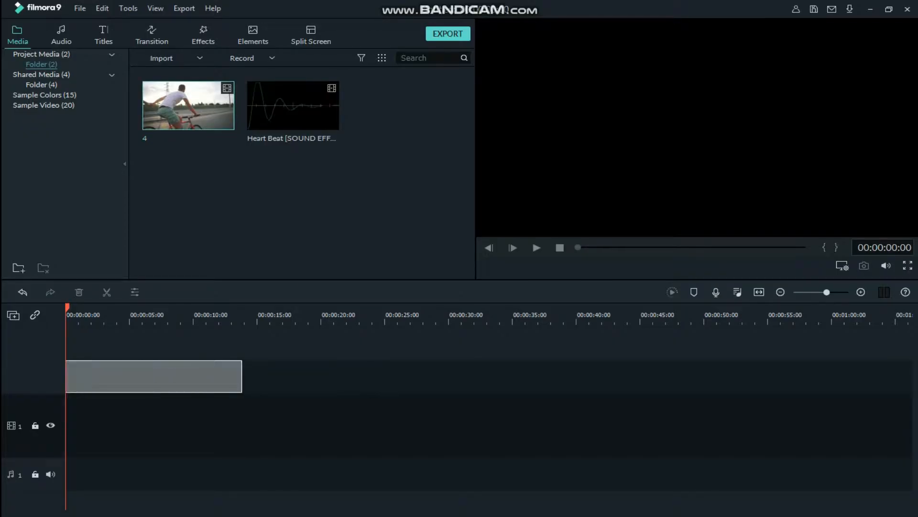
{"action": "left_click_drag", "start_coordinate": [187, 106], "coordinate": [171, 376]}
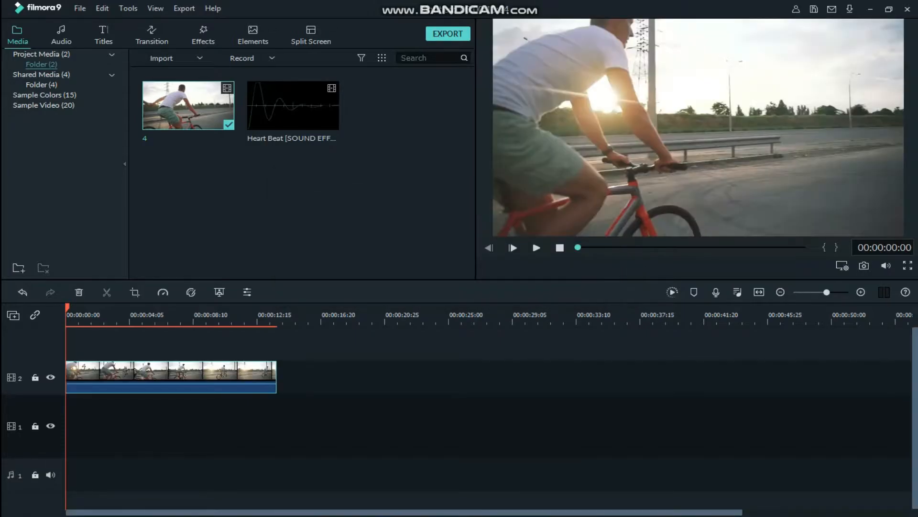
{"action": "left_click", "coordinate": [860, 293]}
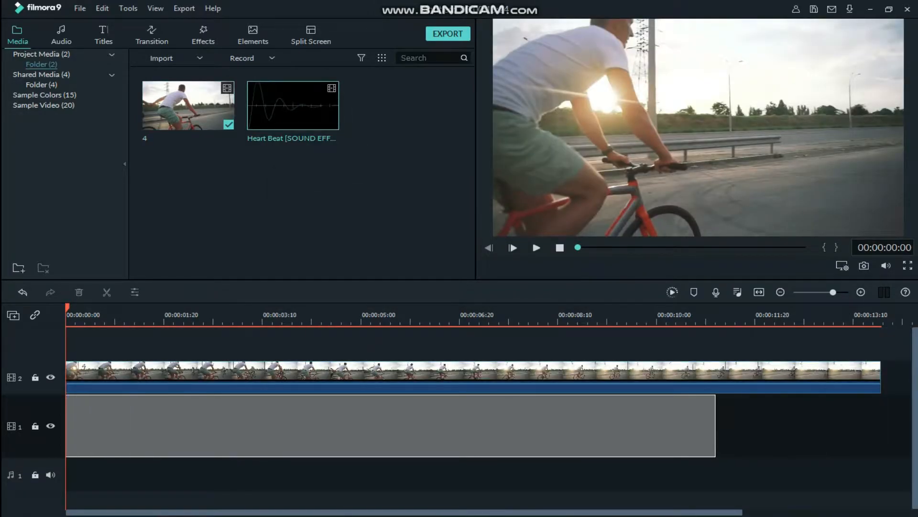
{"action": "right_click", "coordinate": [387, 425]}
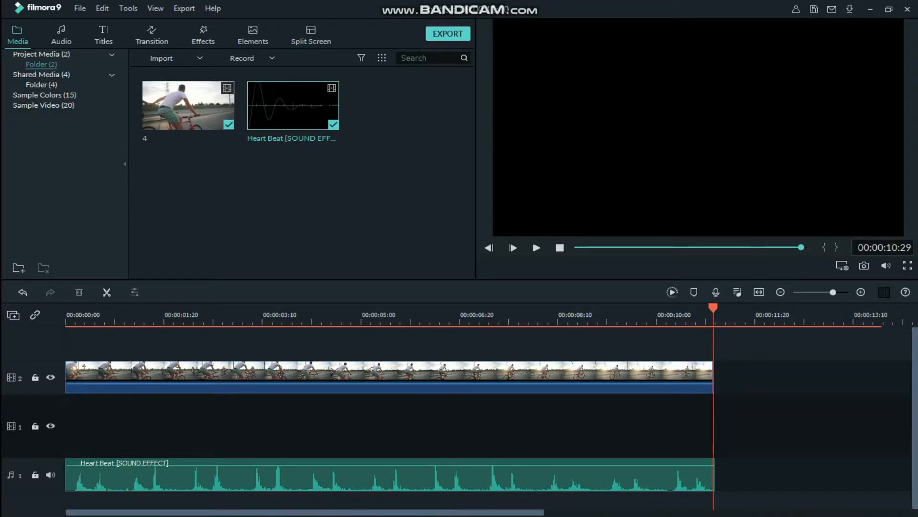
- Lower the cycling clip's saturation to -73 and move on to advanced colour correction
{"action": "left_click", "coordinate": [68, 314]}
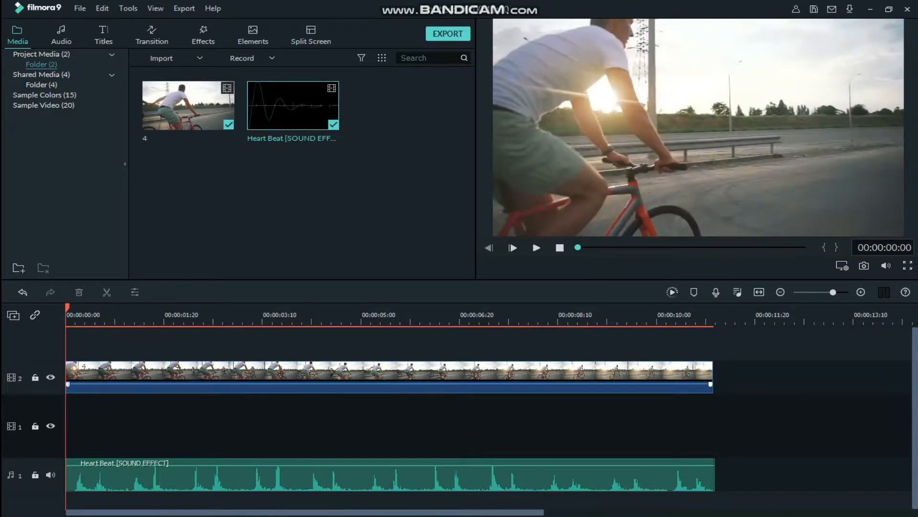
{"action": "left_click", "coordinate": [386, 371]}
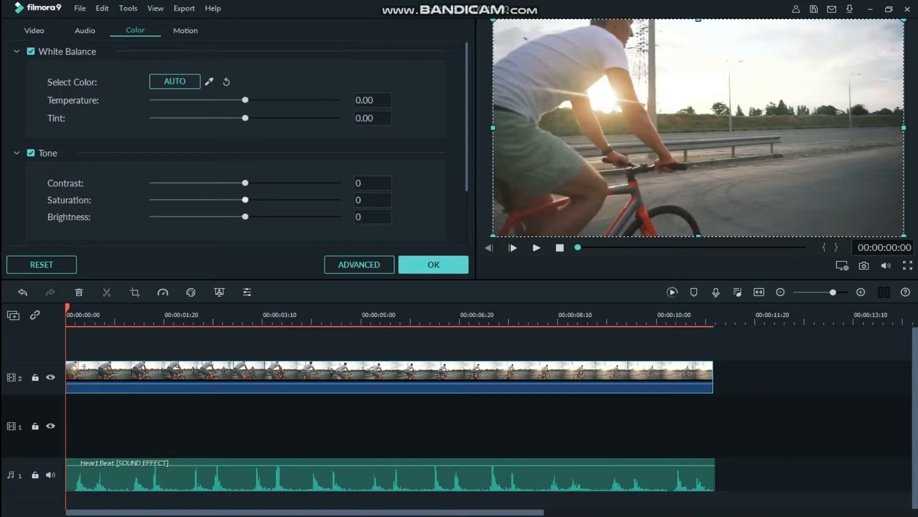
{"action": "left_click_drag", "start_coordinate": [246, 200], "coordinate": [173, 200]}
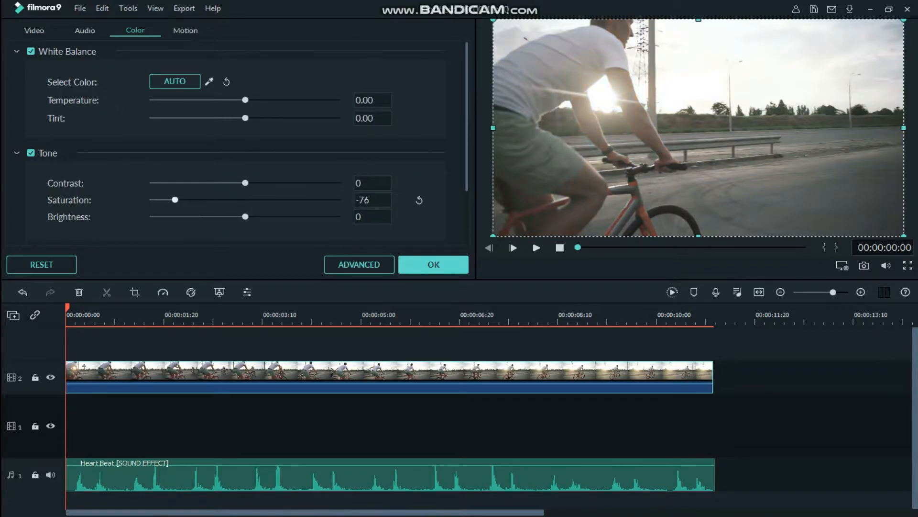
{"action": "left_click_drag", "start_coordinate": [173, 199], "coordinate": [176, 199]}
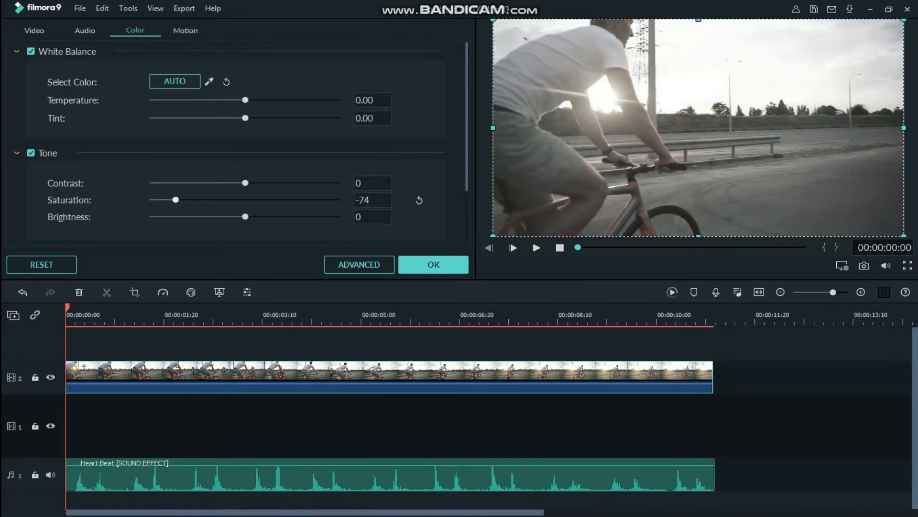
{"action": "left_click", "coordinate": [433, 264]}
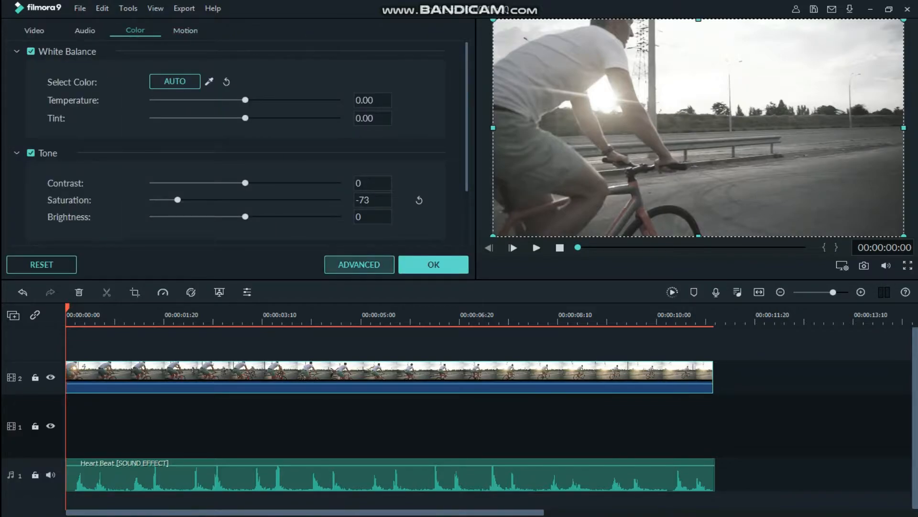
{"action": "left_click", "coordinate": [359, 264]}
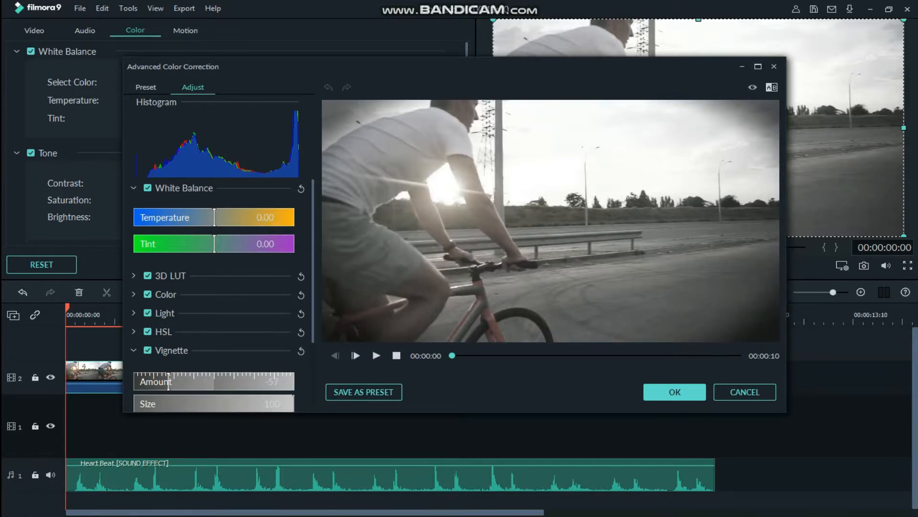
- Strengthen the dark vignette around the frame and confirm the colour changes
{"action": "left_click_drag", "start_coordinate": [173, 381], "coordinate": [163, 382]}
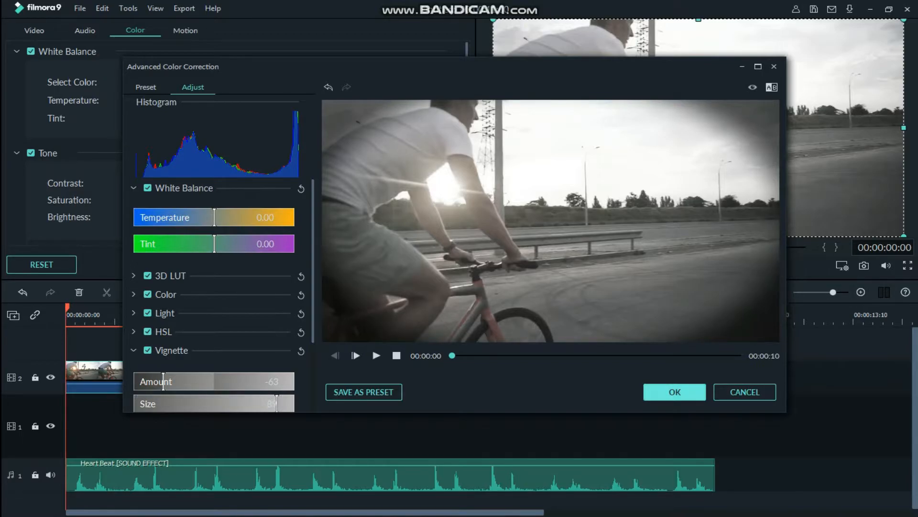
{"action": "left_click", "coordinate": [673, 392]}
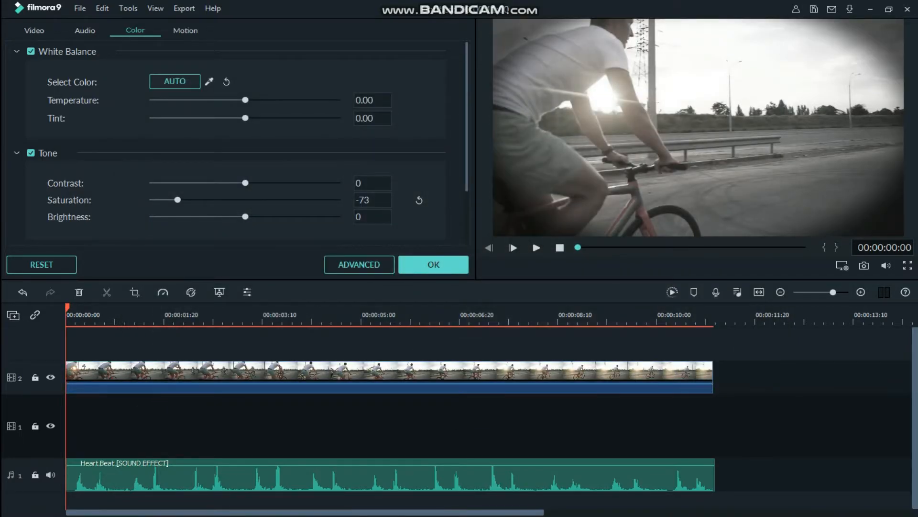
{"action": "left_click", "coordinate": [433, 264]}
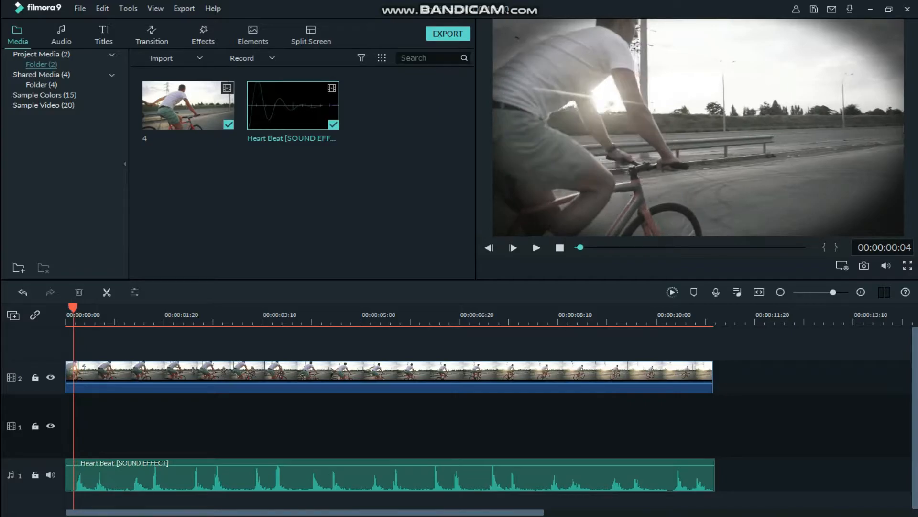
- Split the cycling clip at the heartbeats so clip and audio end together near seven seconds
{"action": "left_click", "coordinate": [535, 247]}
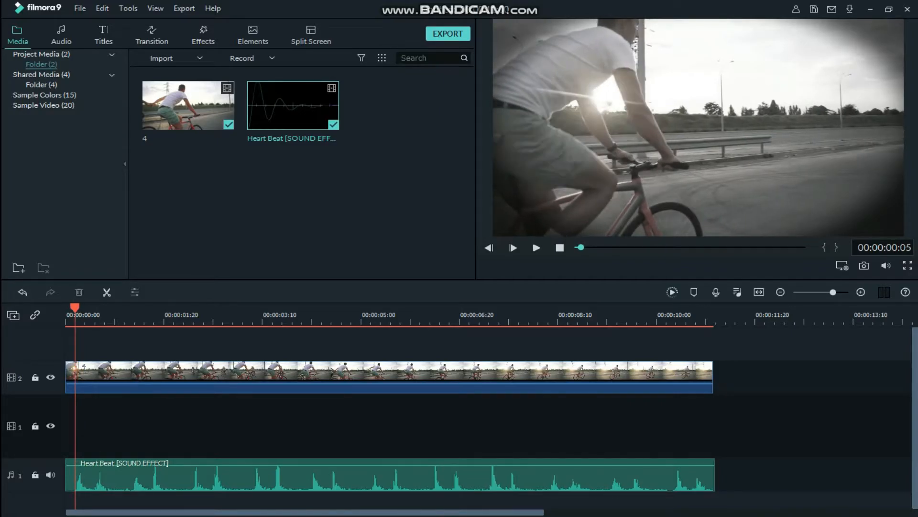
{"action": "left_click", "coordinate": [387, 376]}
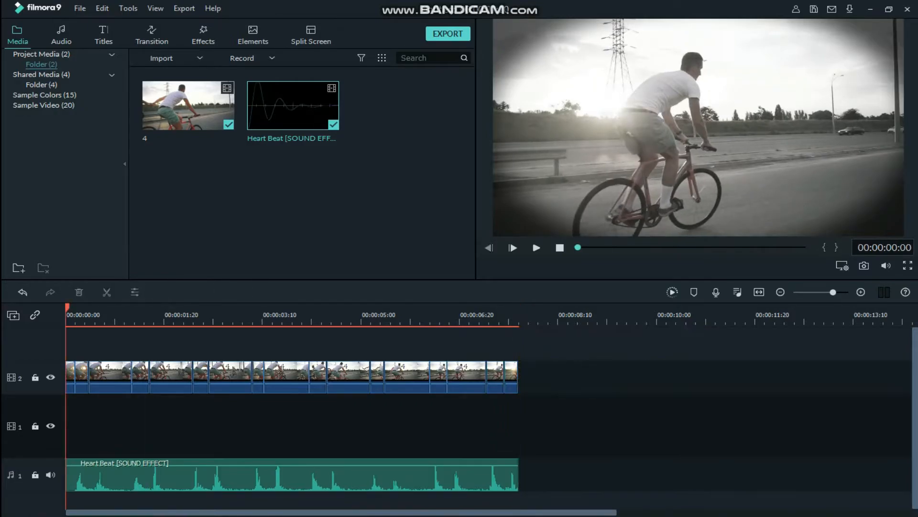
{"action": "left_click", "coordinate": [80, 377]}
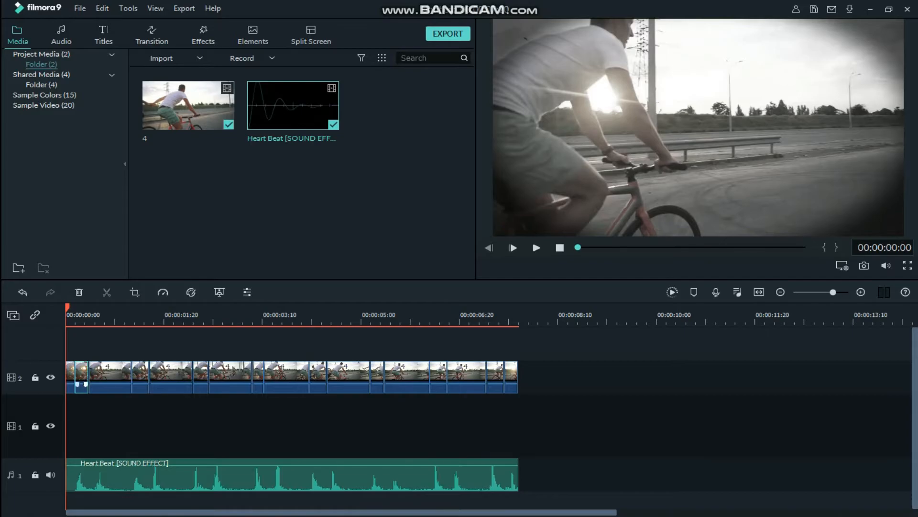
- Apply a pan and zoom motion and crop to the first short clip piece
{"action": "right_click", "coordinate": [81, 377]}
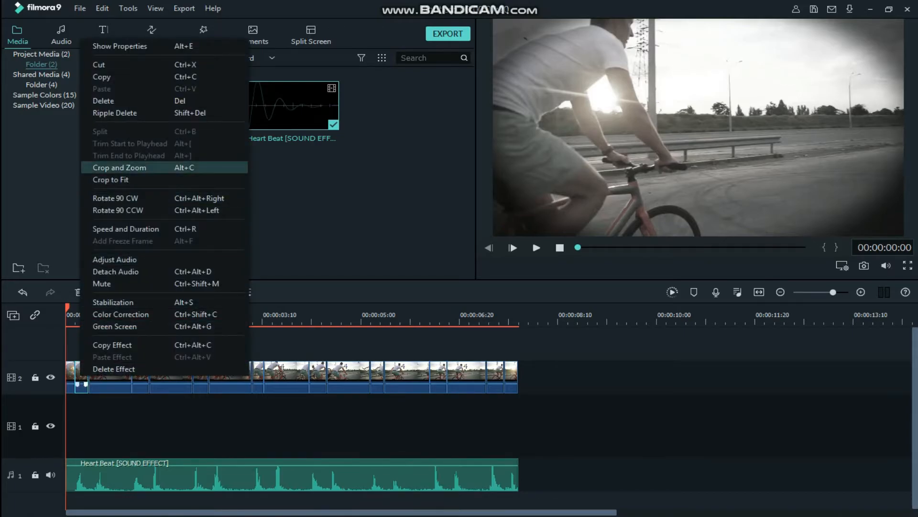
{"action": "left_click", "coordinate": [119, 167]}
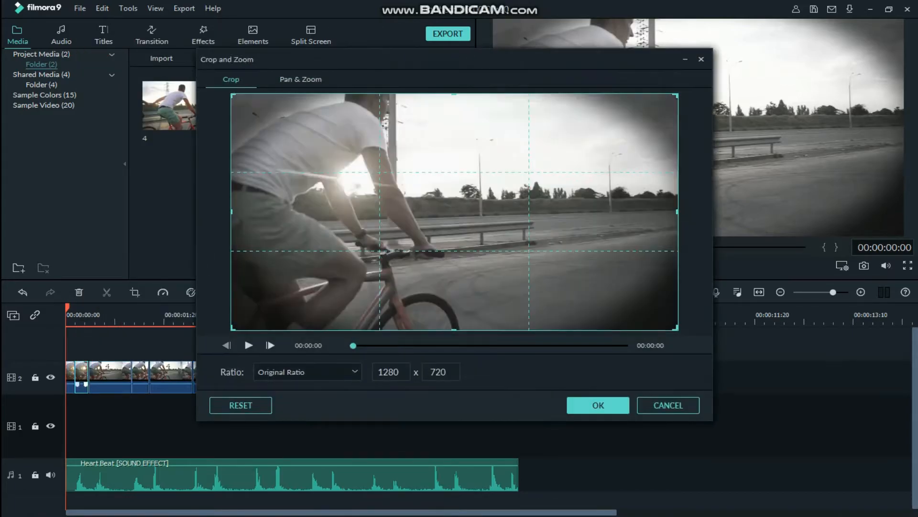
{"action": "left_click", "coordinate": [300, 79]}
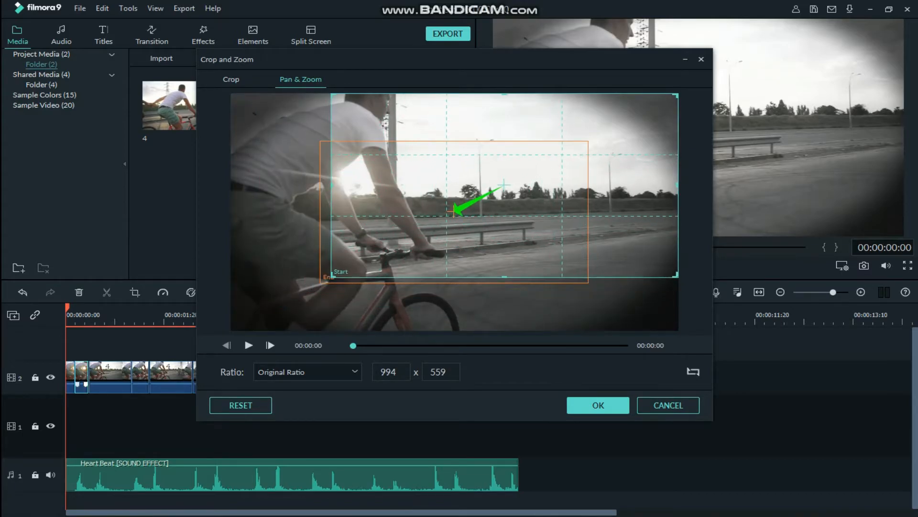
{"action": "left_click", "coordinate": [597, 405]}
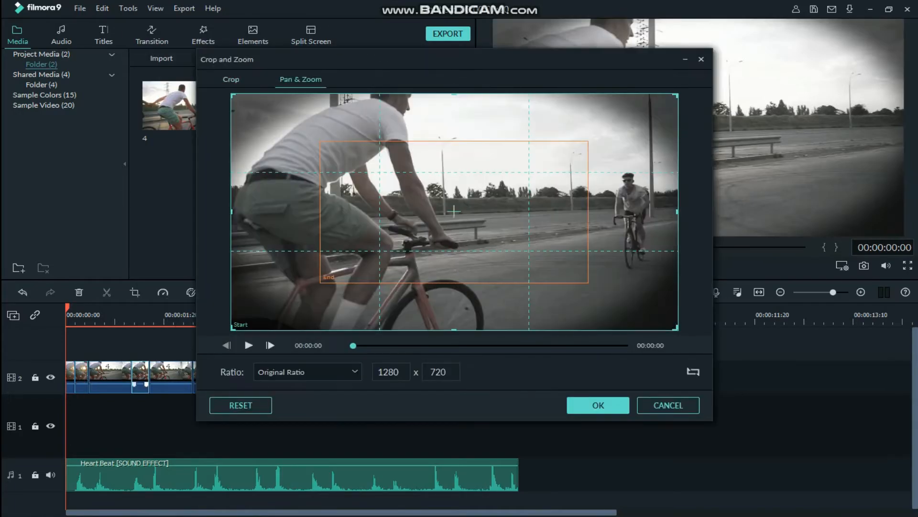
{"action": "left_click", "coordinate": [230, 79]}
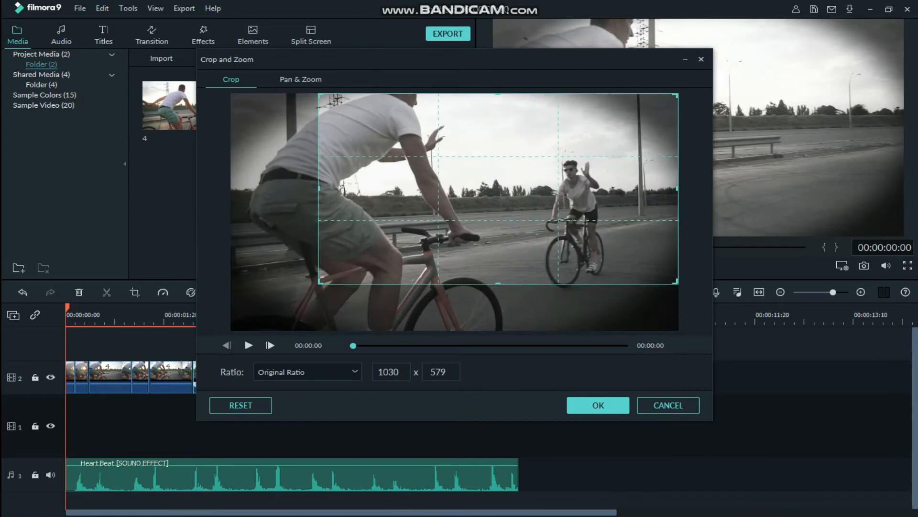
{"action": "left_click", "coordinate": [300, 79]}
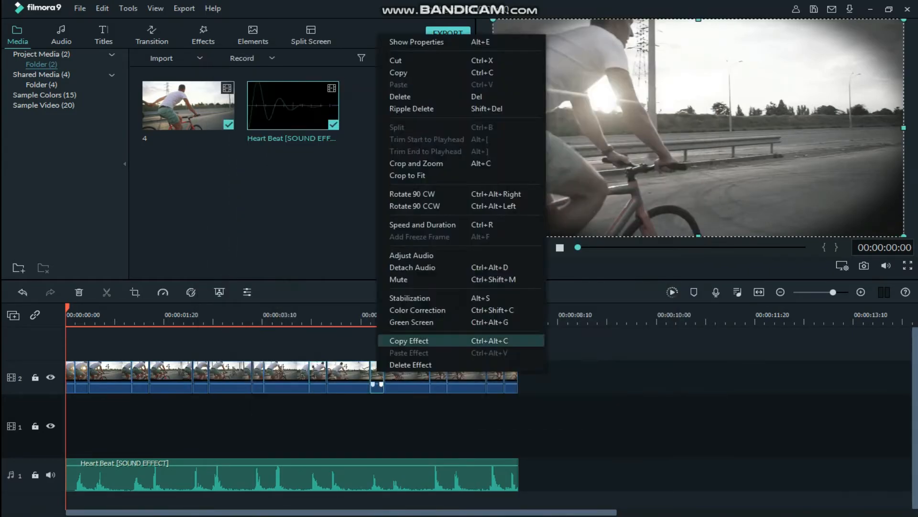
- Apply a pan and zoom motion to another clip piece via Crop and Zoom
{"action": "left_click", "coordinate": [407, 164]}
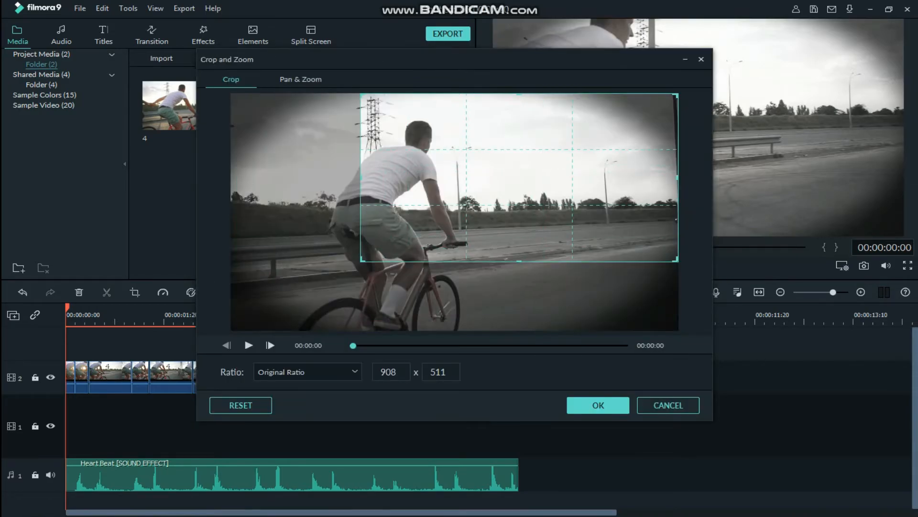
{"action": "left_click", "coordinate": [300, 80]}
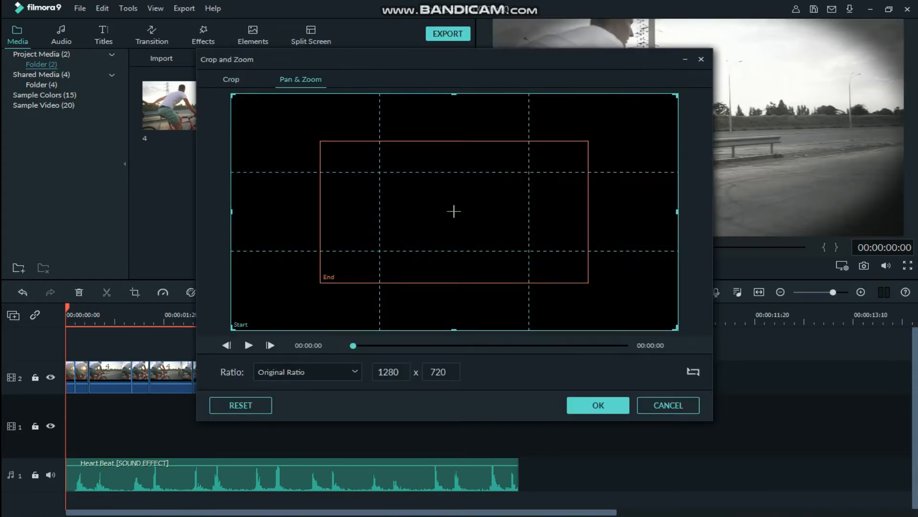
{"action": "left_click", "coordinate": [597, 404]}
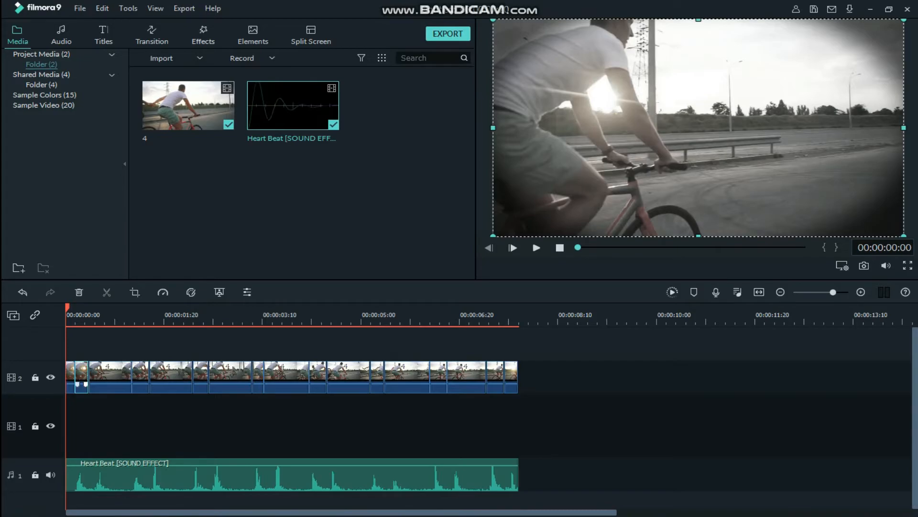
- Add a Vivid Lomography effect under the clip, shorten it to a brief flash, and preview the edit
{"action": "left_click", "coordinate": [203, 34]}
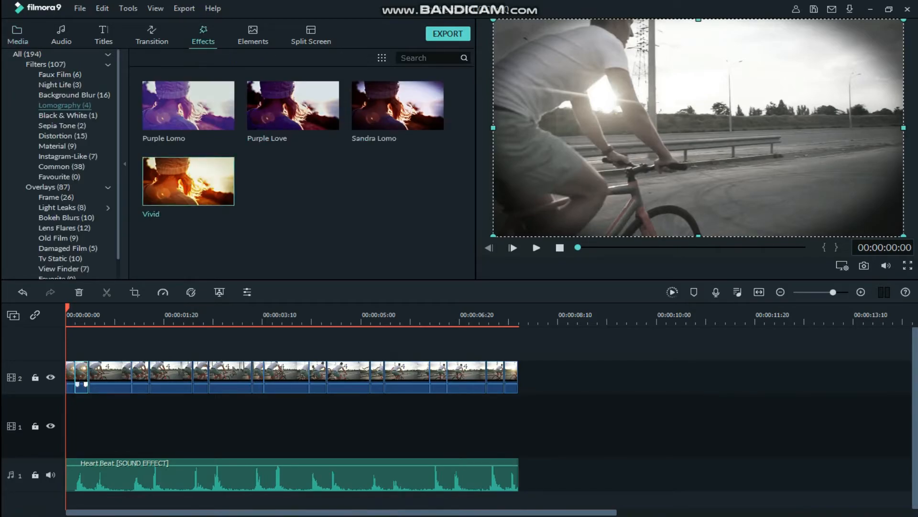
{"action": "left_click_drag", "start_coordinate": [189, 181], "coordinate": [223, 424]}
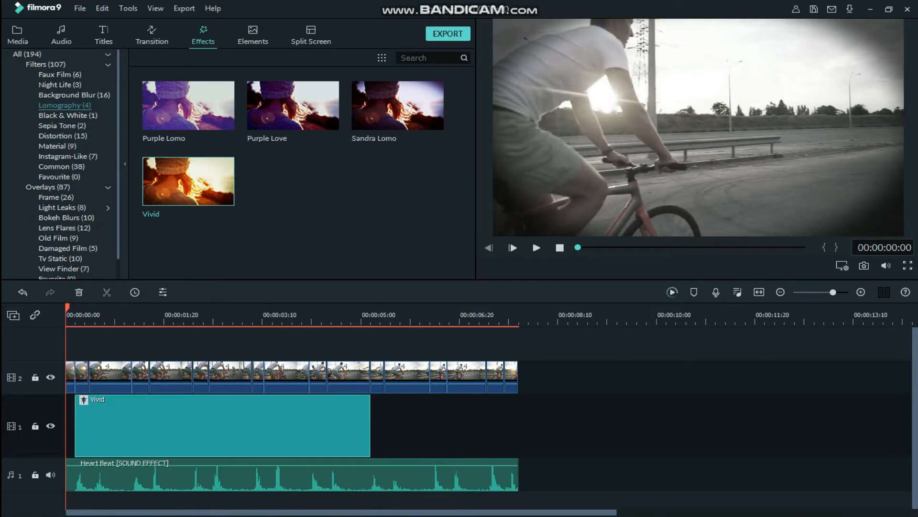
{"action": "left_click_drag", "start_coordinate": [369, 425], "coordinate": [91, 426]}
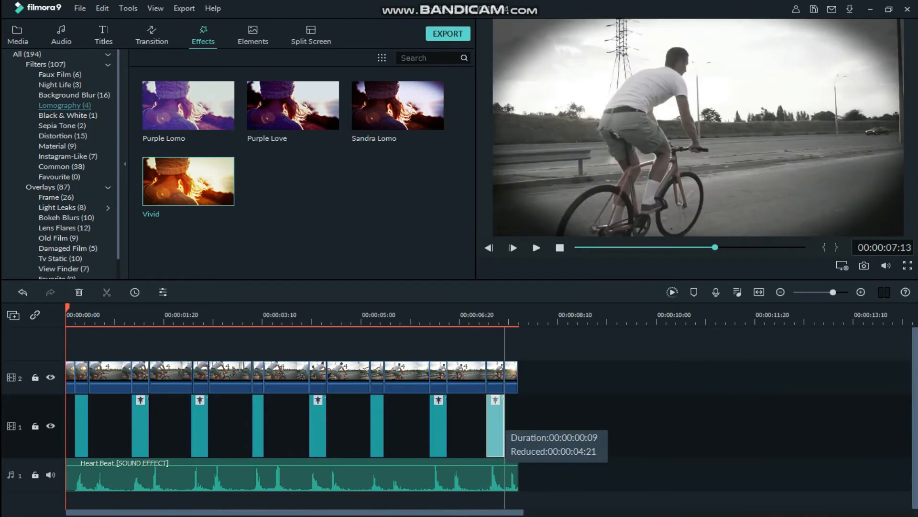
{"action": "left_click", "coordinate": [17, 35]}
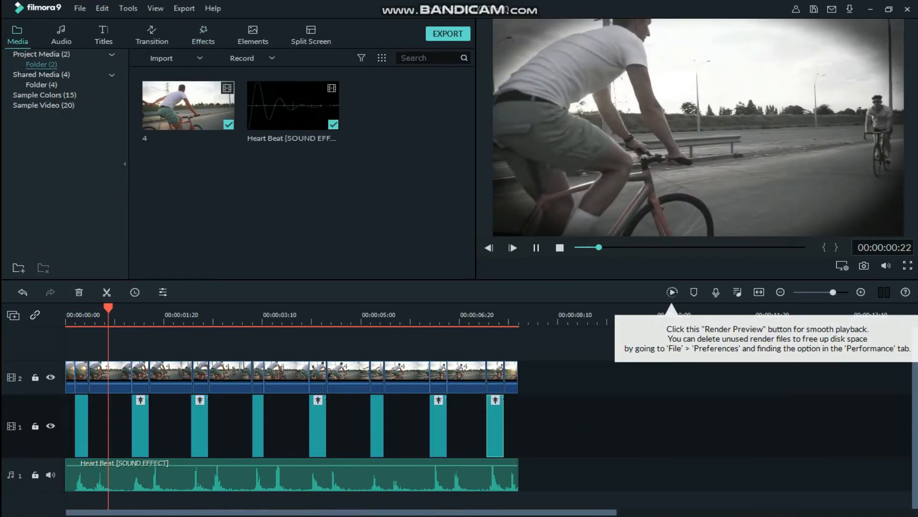